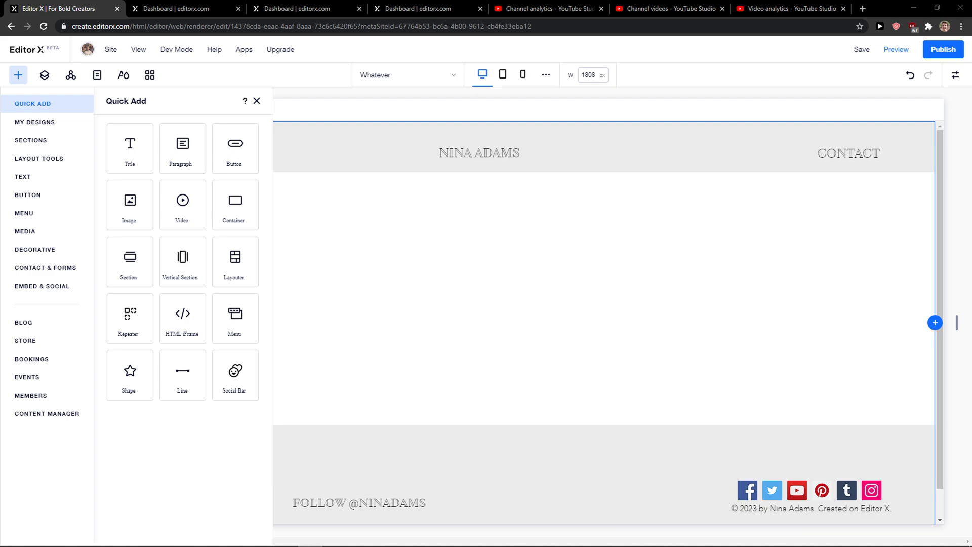
mouse_move(23, 322)
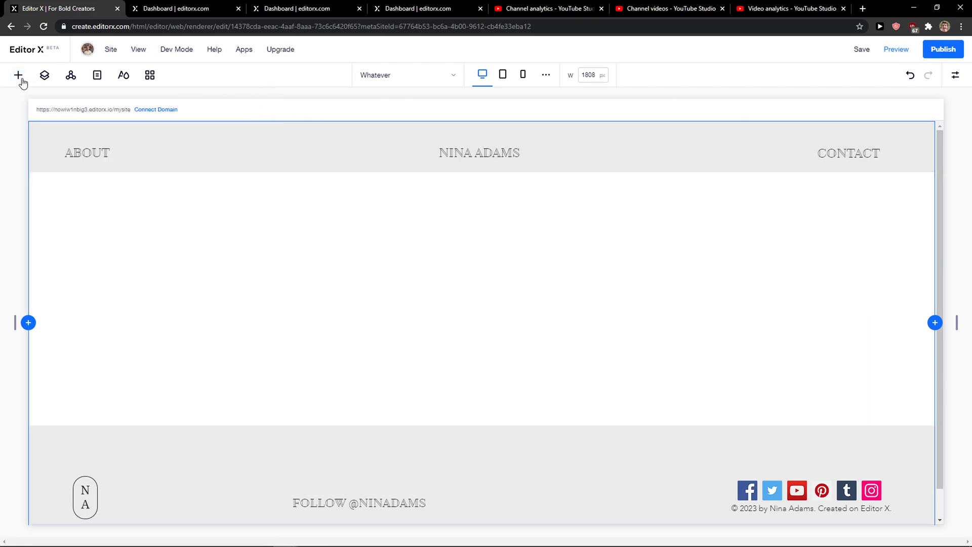
- Add a Google Maps element from Contact & Forms into the page's middle section
click(18, 75)
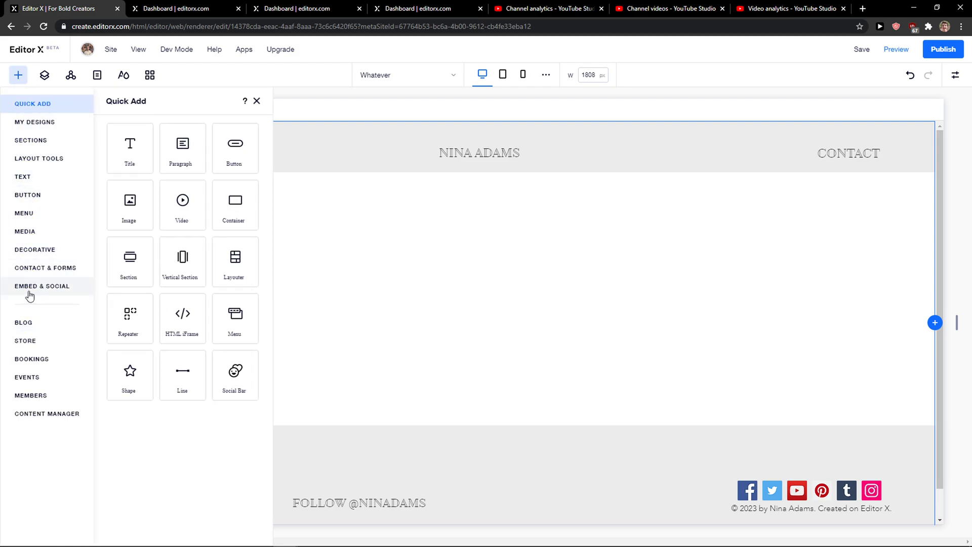
click(45, 267)
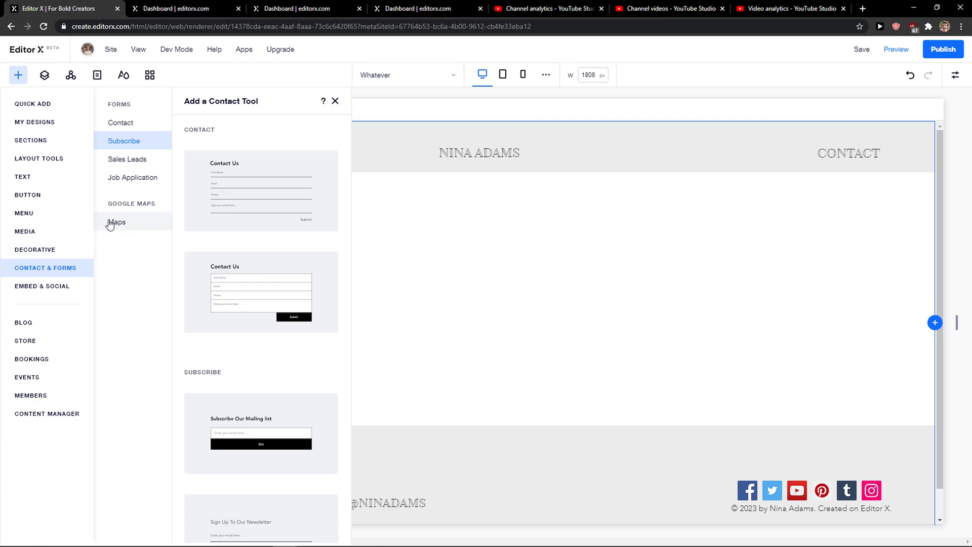
click(117, 222)
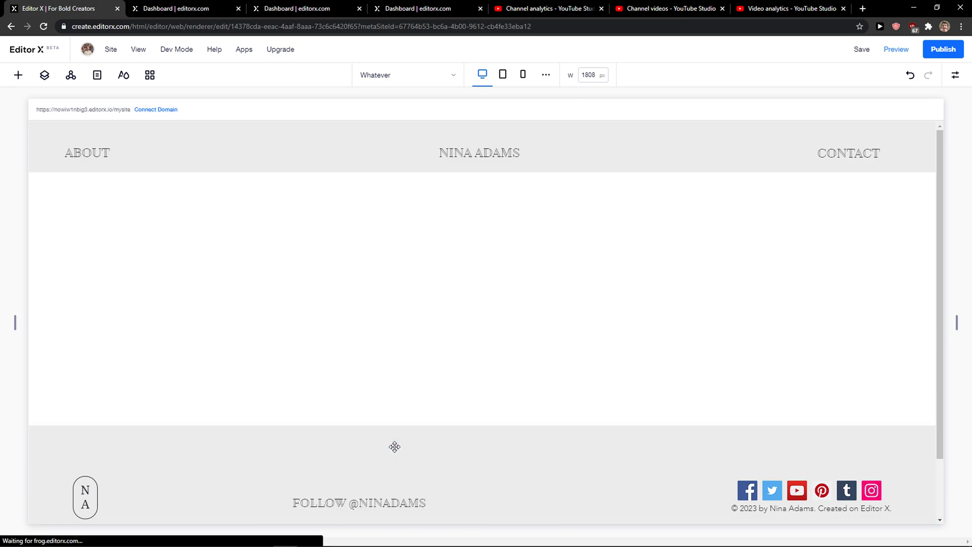
click(403, 434)
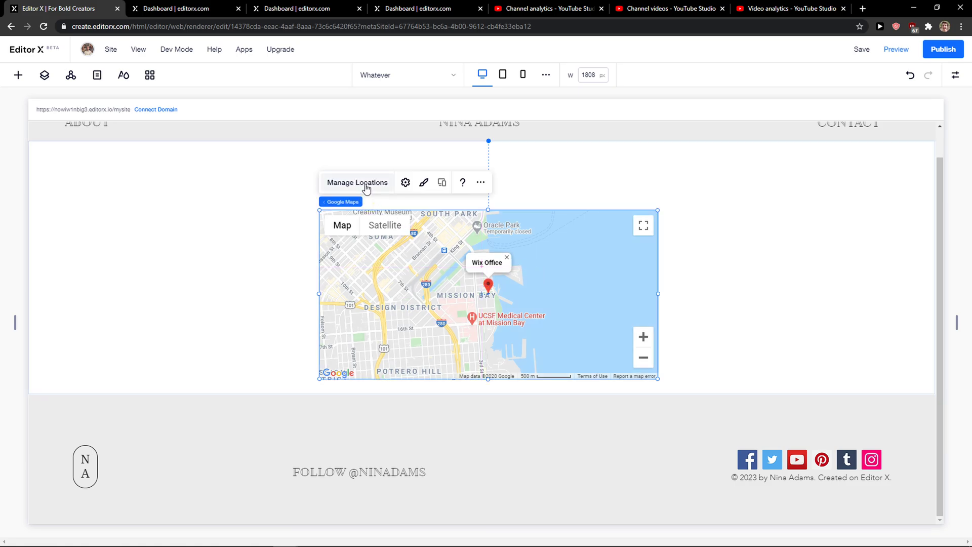
- Set the map's location address to Nitra, Slovakia via Manage Locations
click(357, 182)
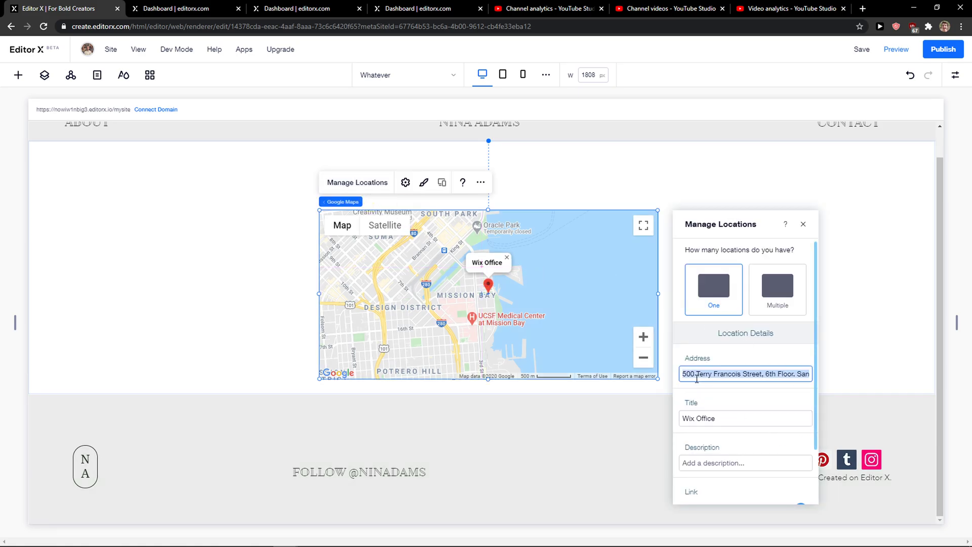
text(Nit)
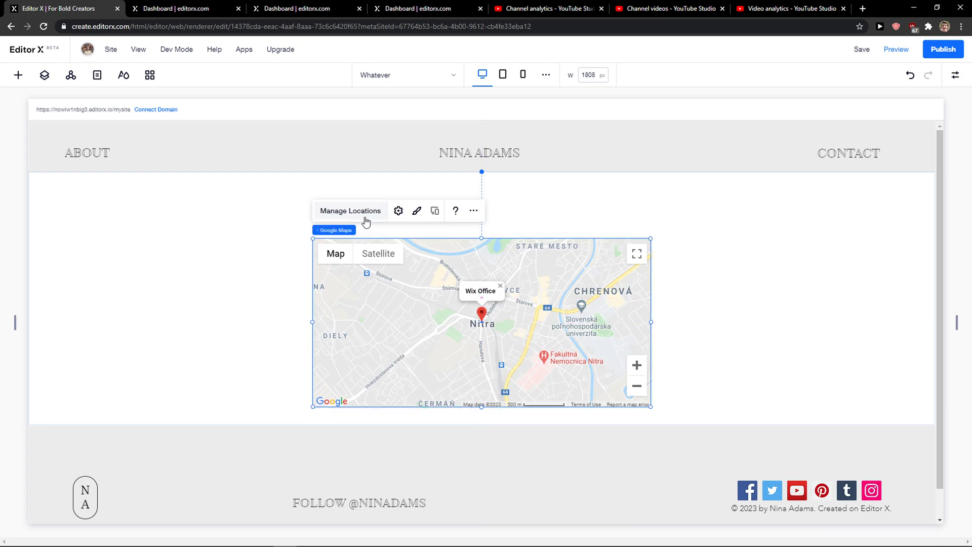
- Retitle the map's location from 'Wix Office' to 'Our office'
click(349, 211)
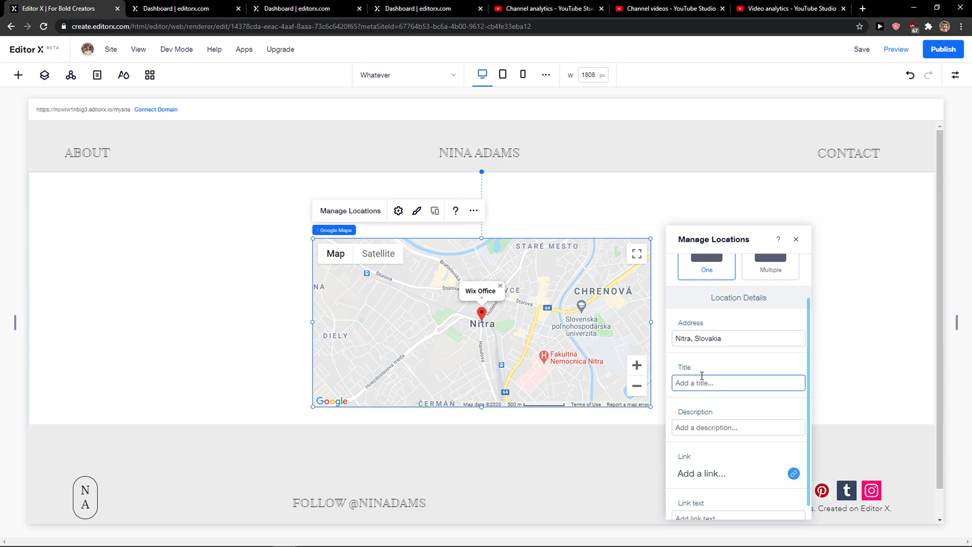
text(Our office)
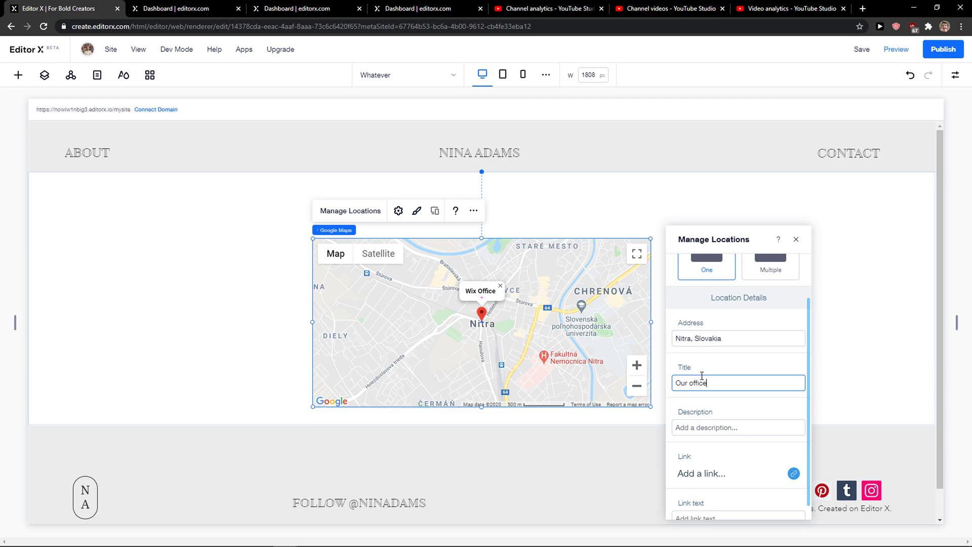